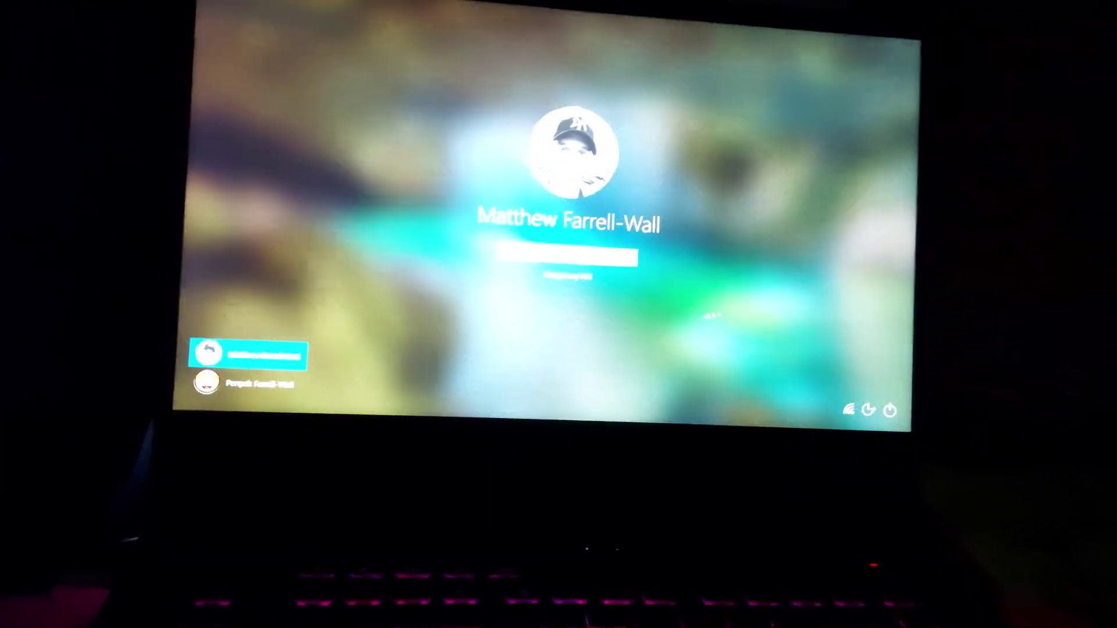
Restart the PC from the power menu, confirming Restart anyway despite the unsaved-work warning.
left_click(889, 410)
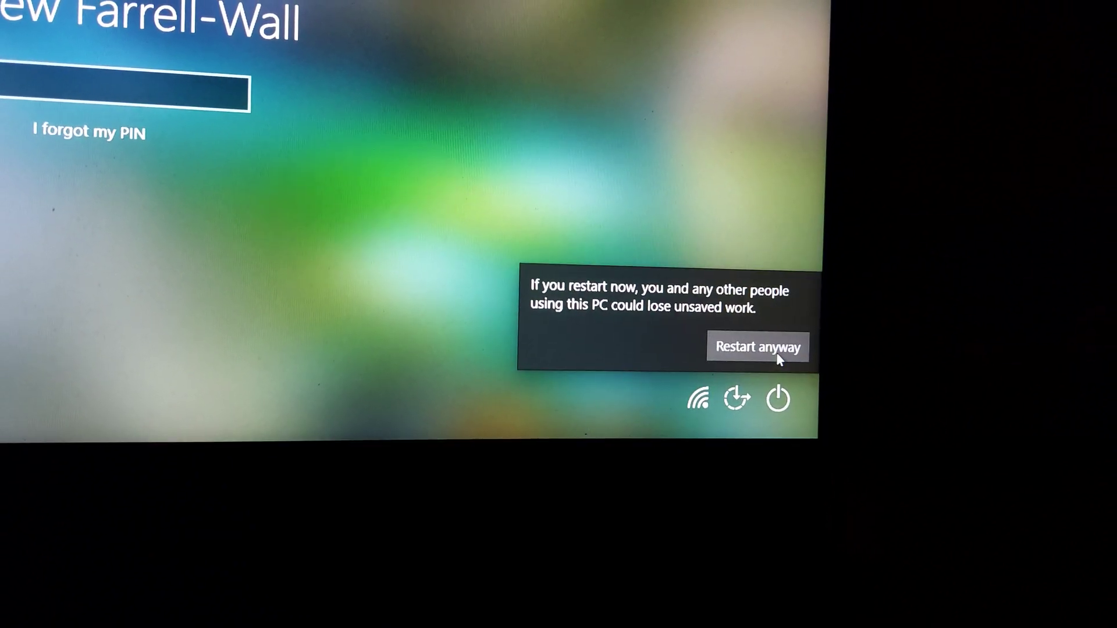
left_click(757, 347)
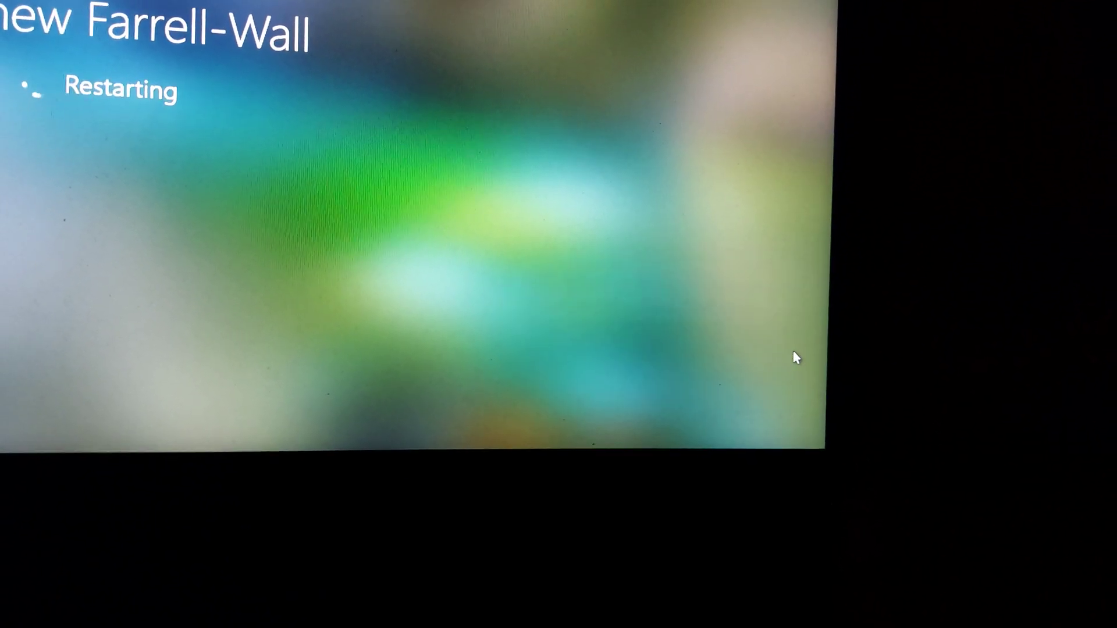